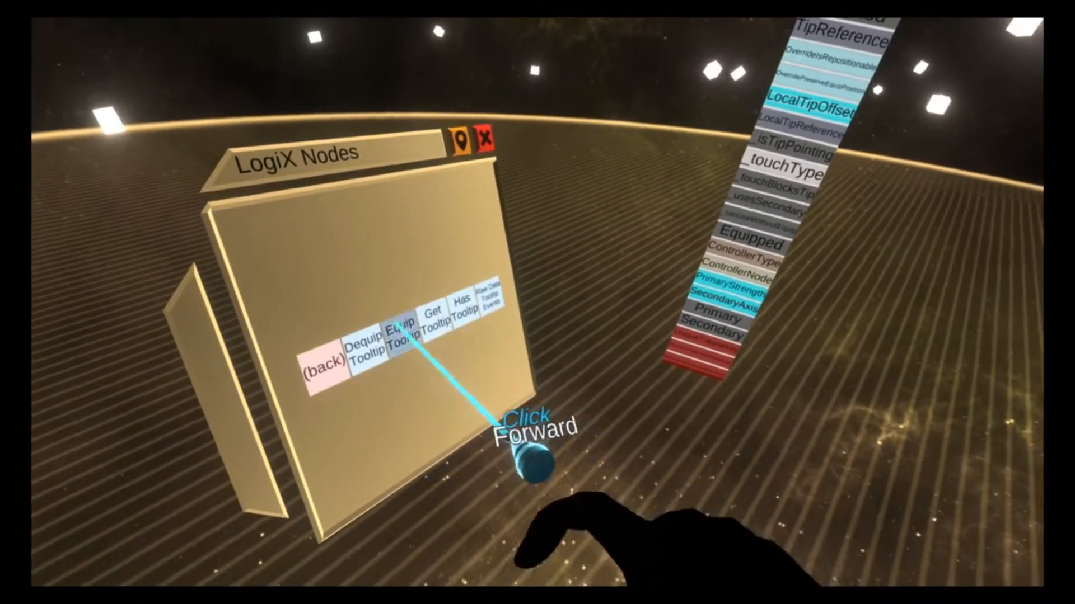
Step: Grab a Raw Data Tooltip Events node from the Tooltip node category
left_click(321, 359)
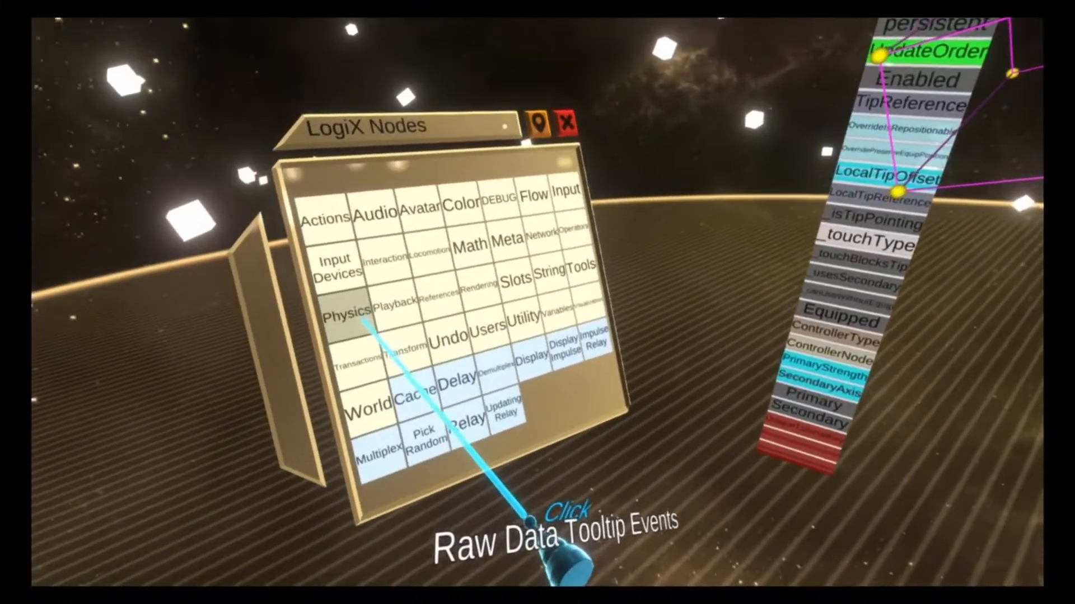
Step: Grab a Raycast One node from the Physics node category
left_click(338, 317)
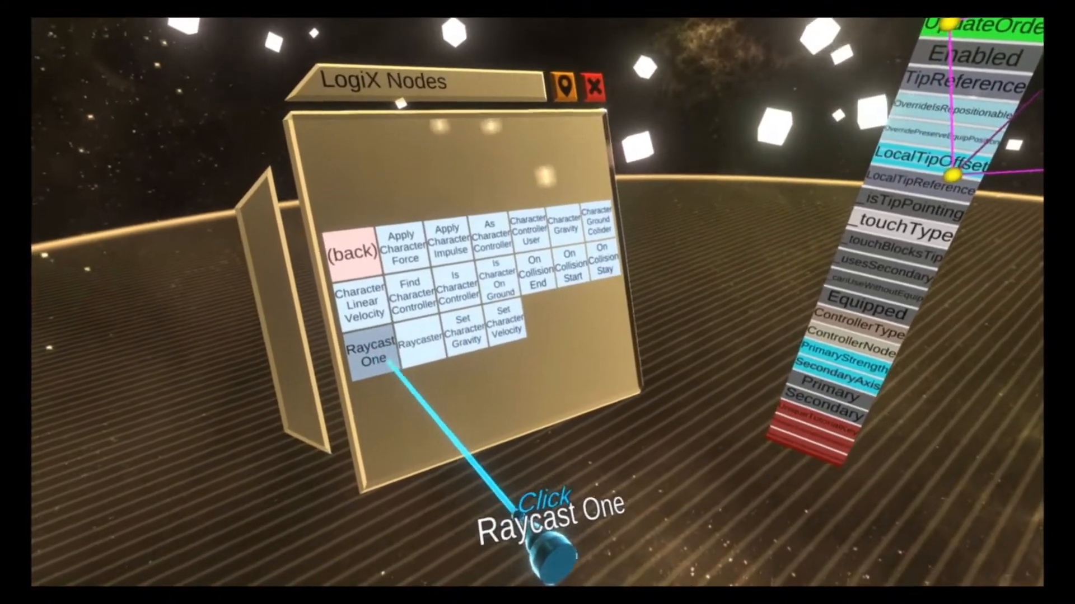
left_click(374, 356)
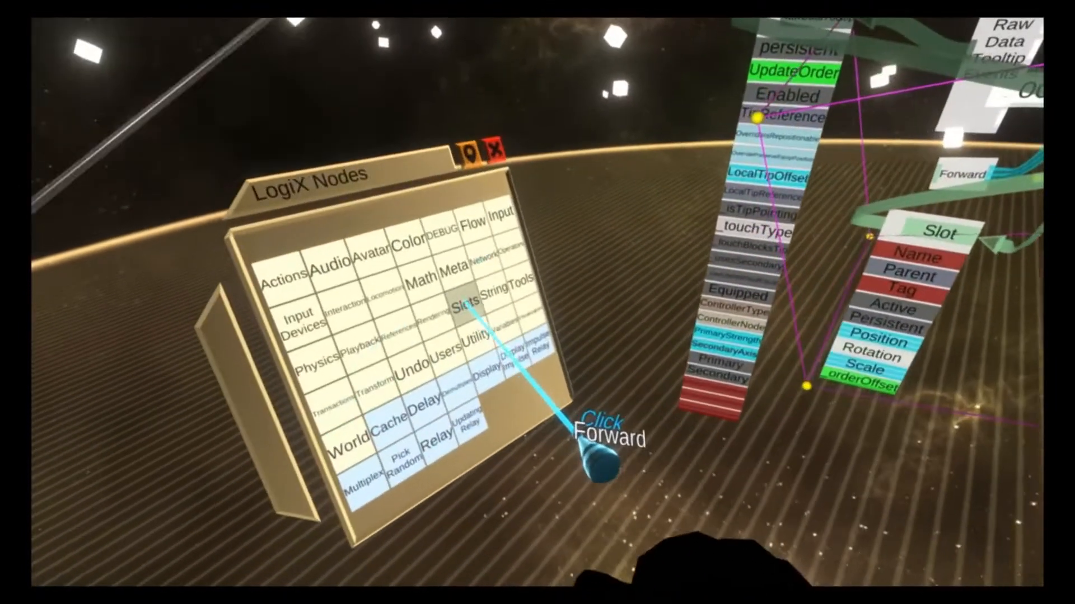
Step: Spawn a Get Slot node beside Raycast One, then grab a Write node from Actions
left_click(459, 307)
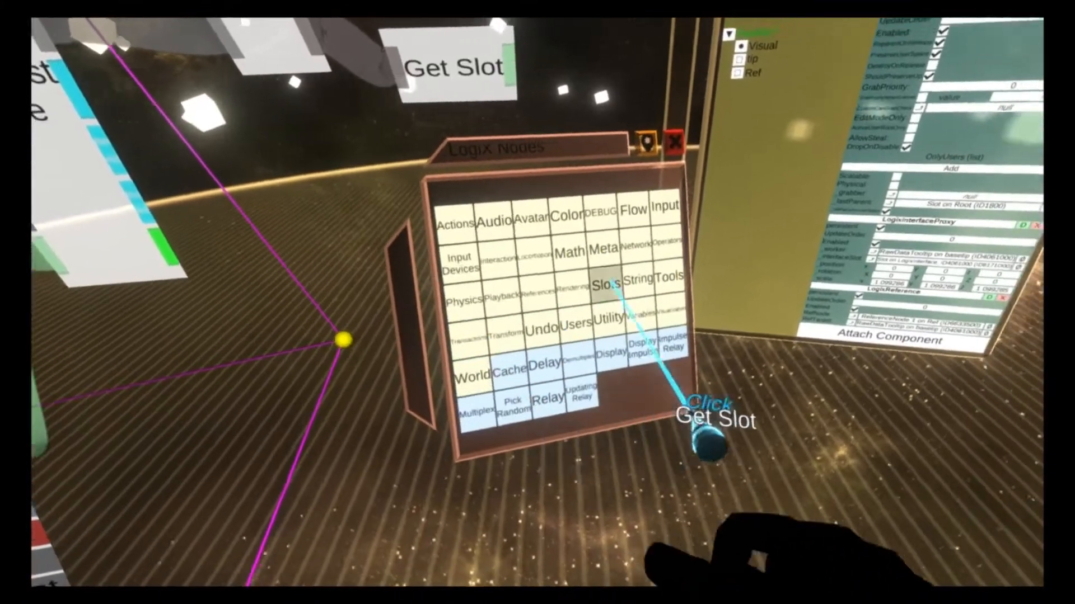
left_click(606, 282)
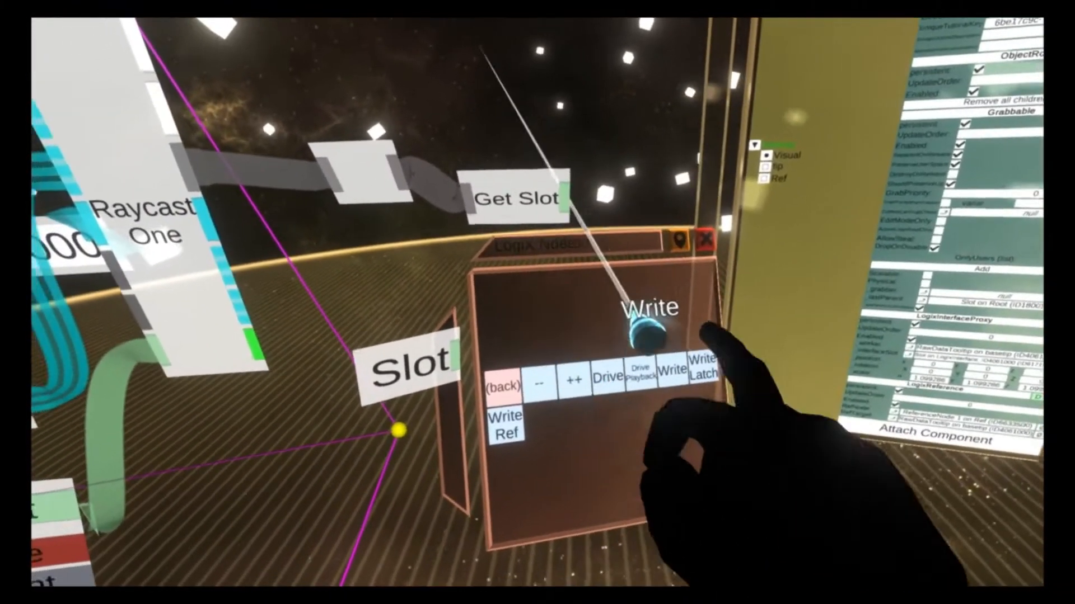
left_click(671, 369)
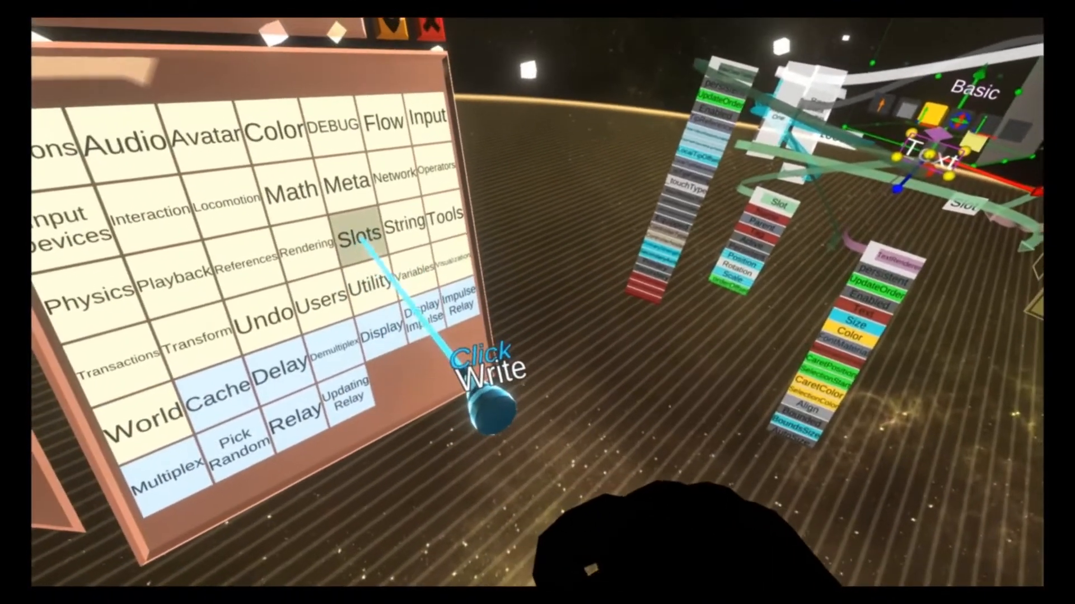
Step: Show the Slots category nodes in the LogiX node browser
left_click(359, 246)
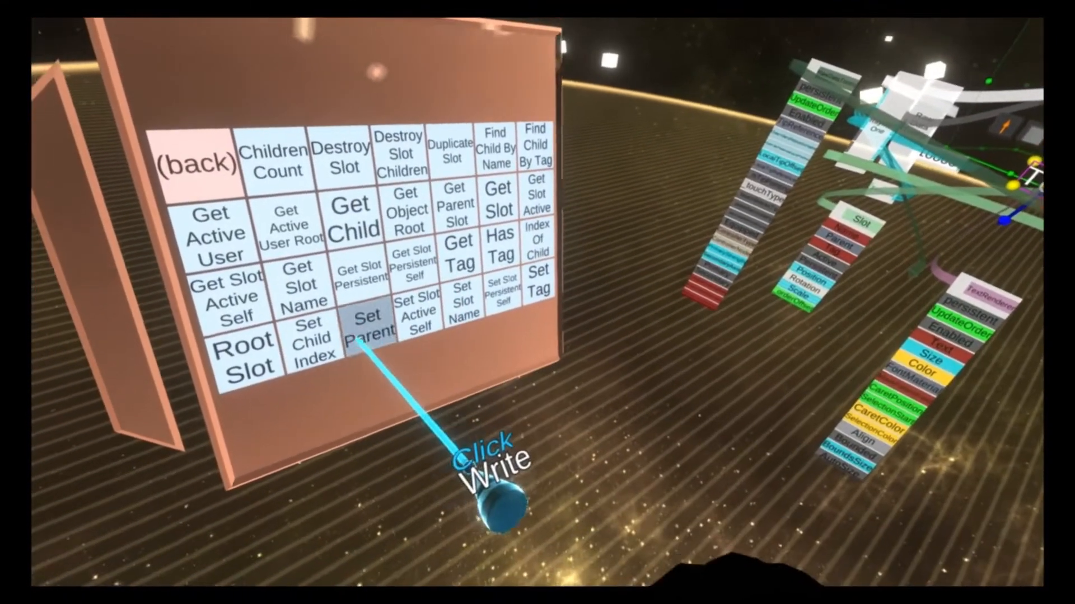